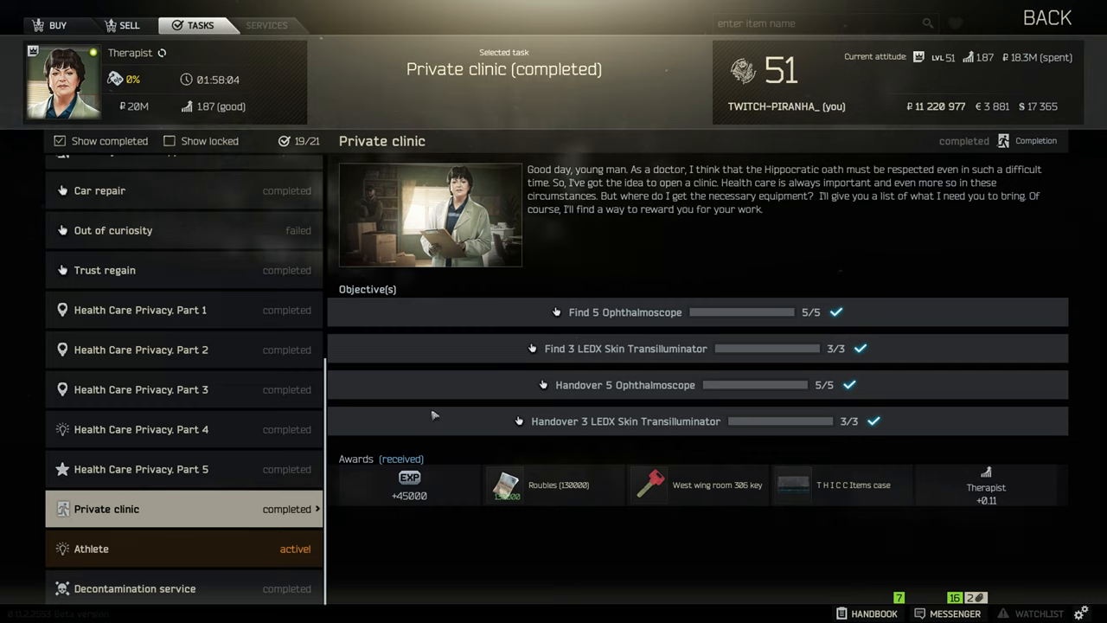
mouse_move(449, 327)
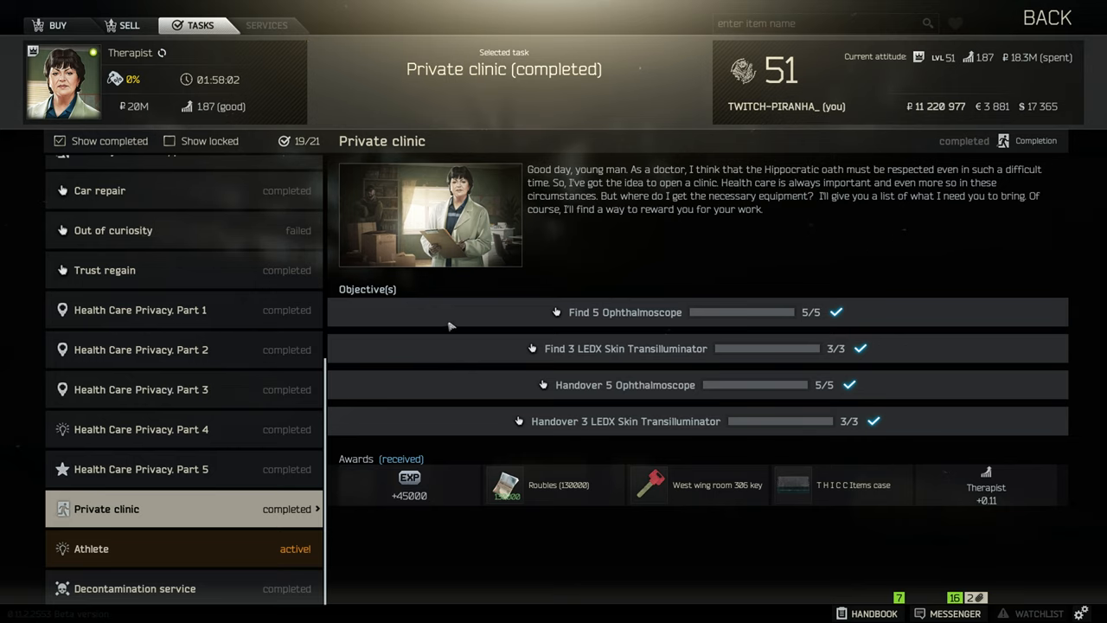
mouse_move(995, 73)
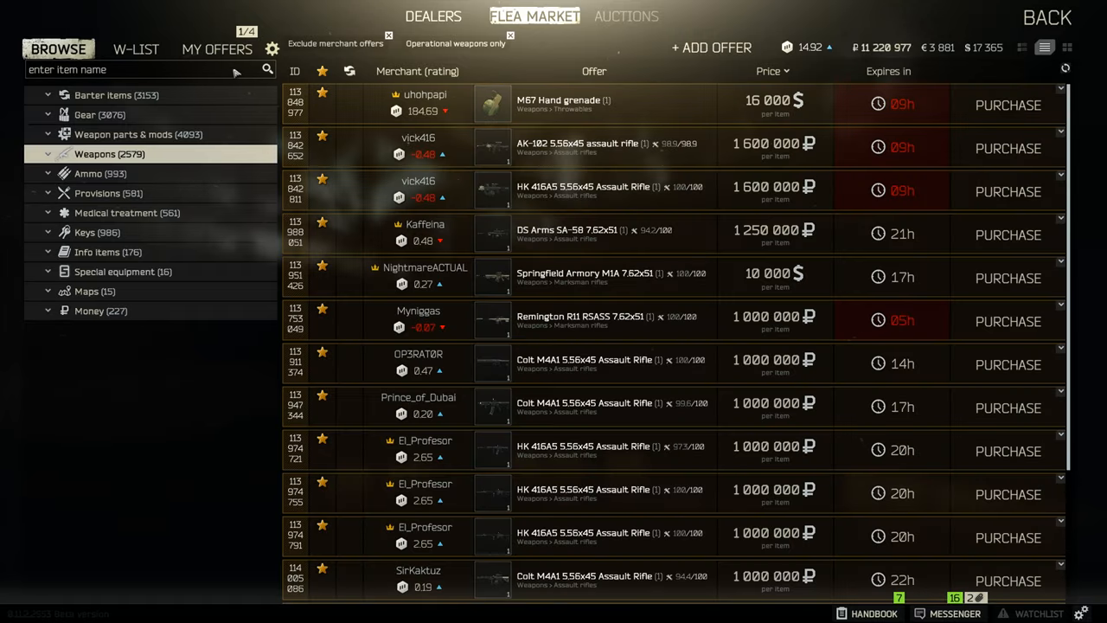
Search 'oph', show Ophthalmoscope offers cheapest first, then search 'ledx'
type("o")
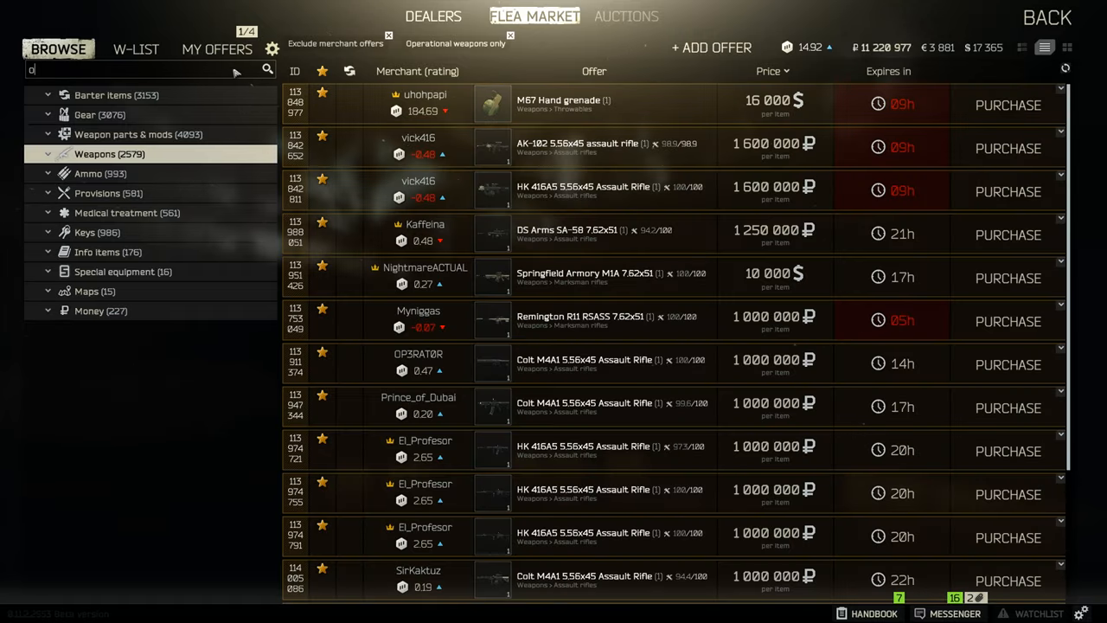
type("ph")
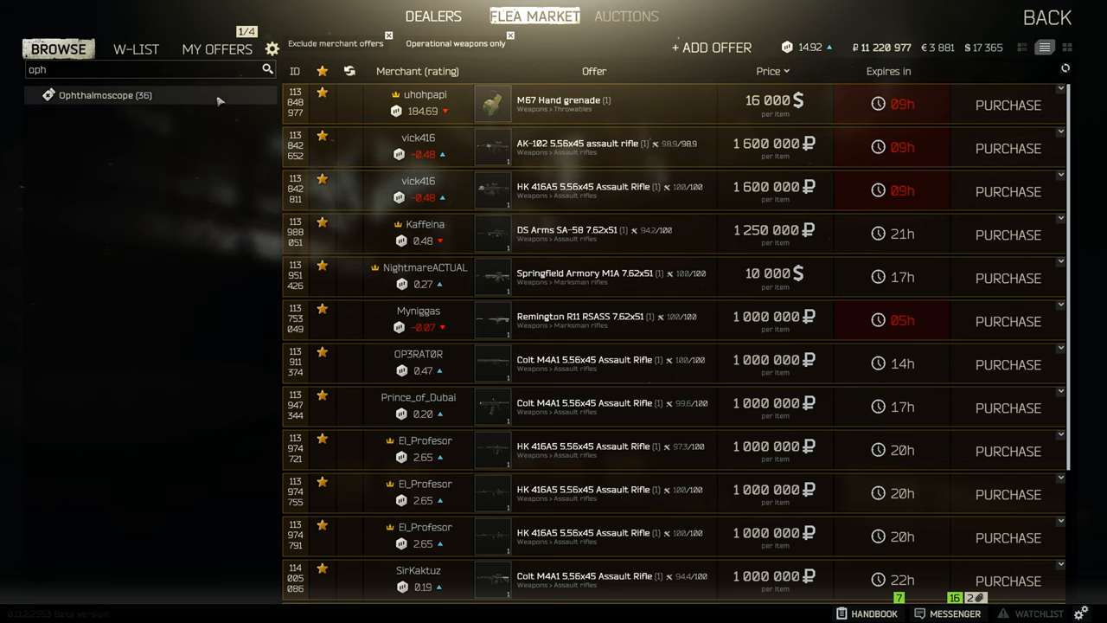
left_click(105, 95)
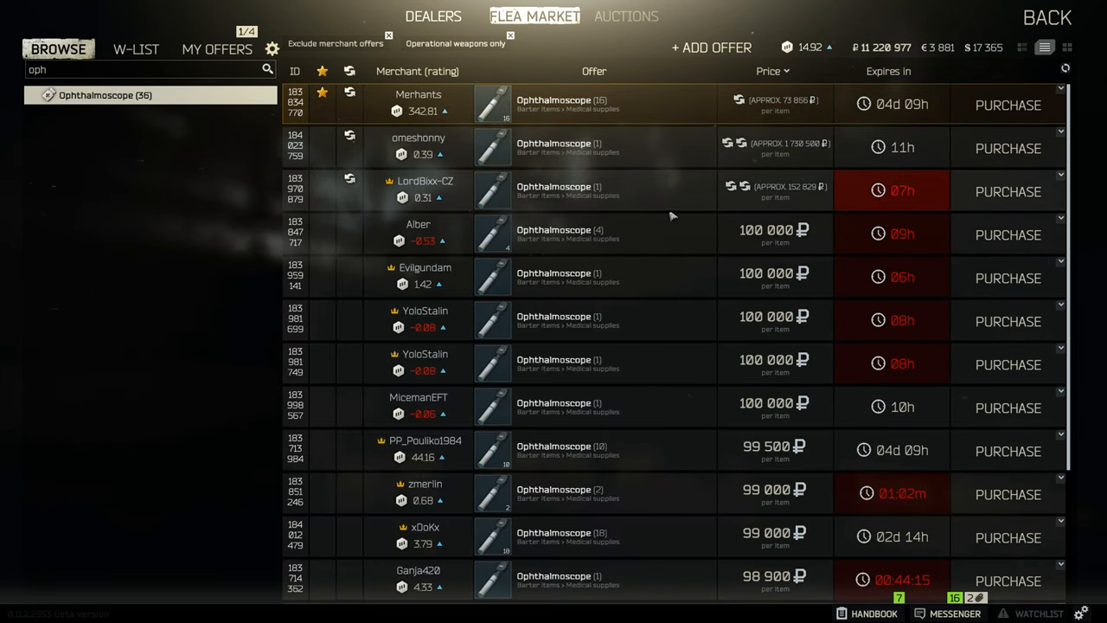
left_click(768, 71)
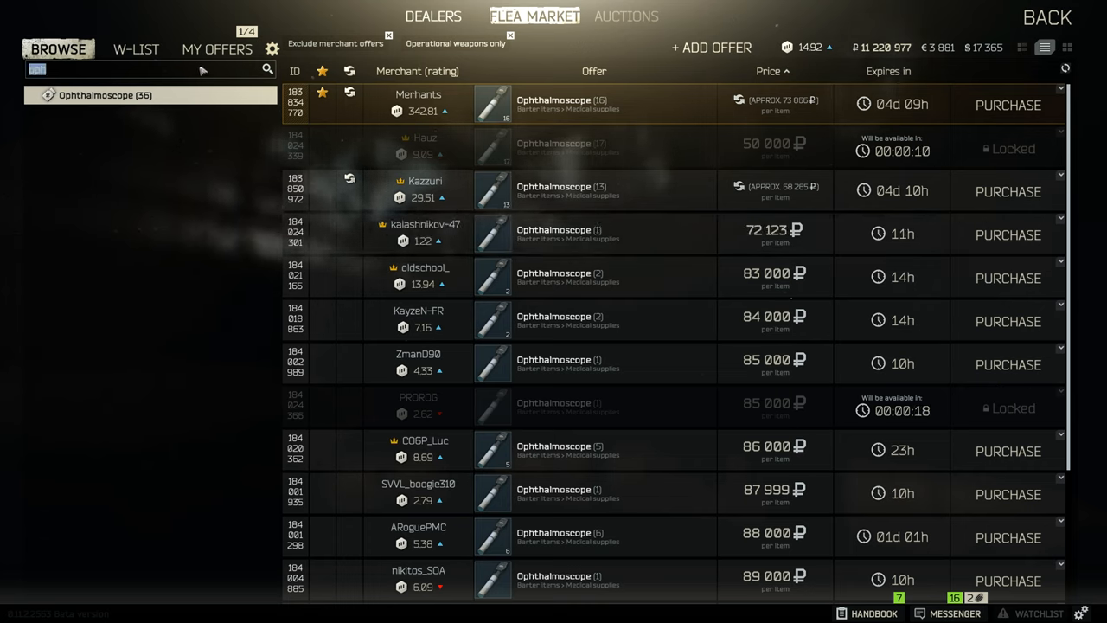
type("ledx")
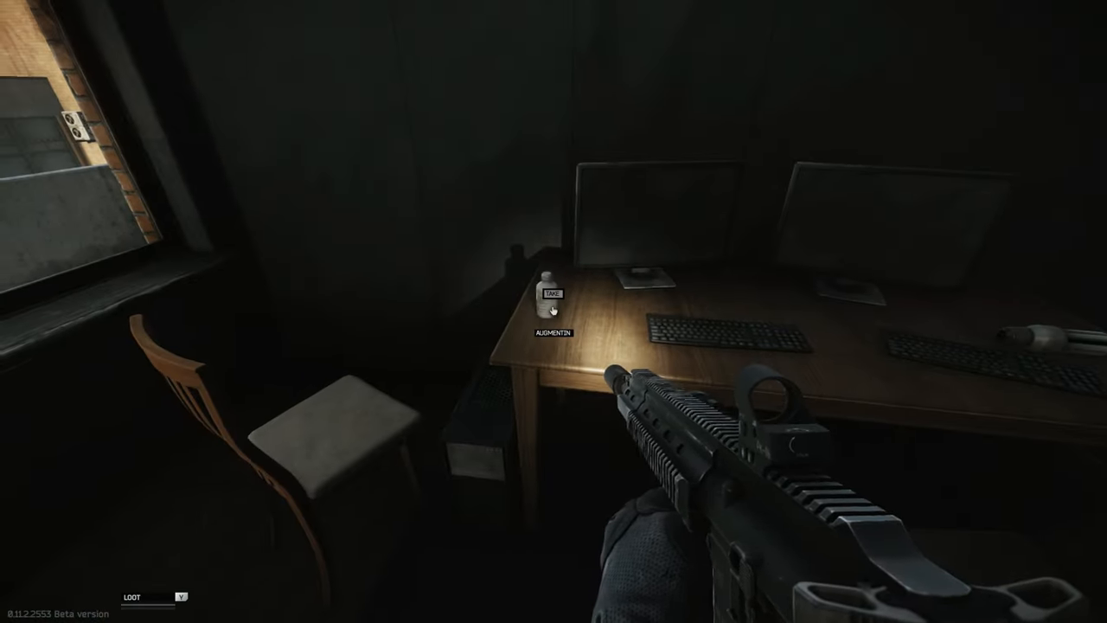
Shoot toward the dark office desk where the Ophthalmoscope lies
left_click(553, 312)
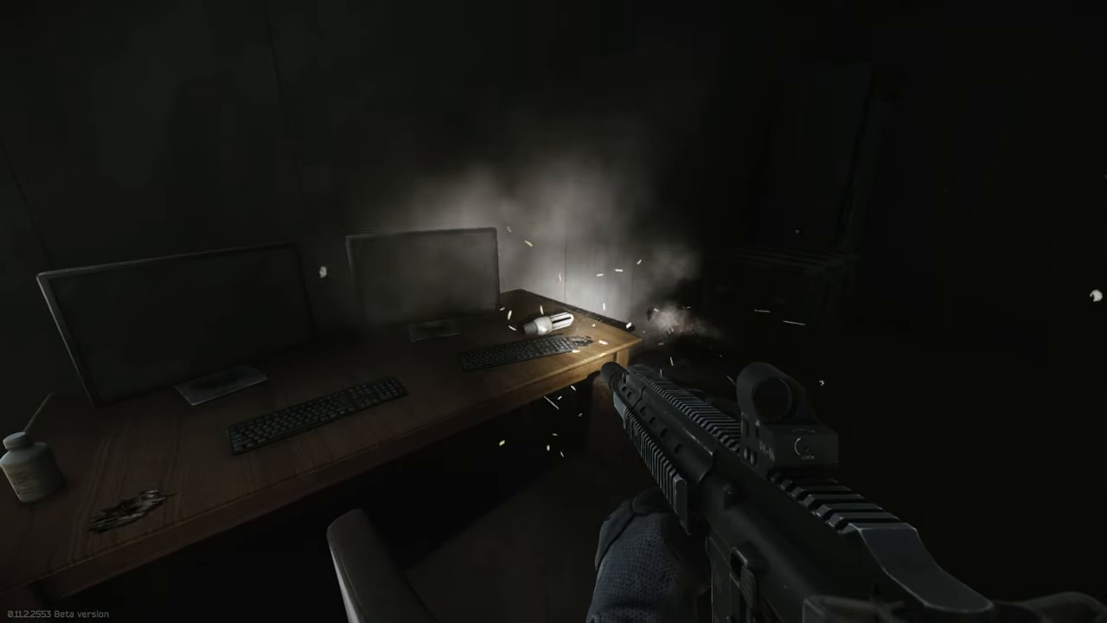